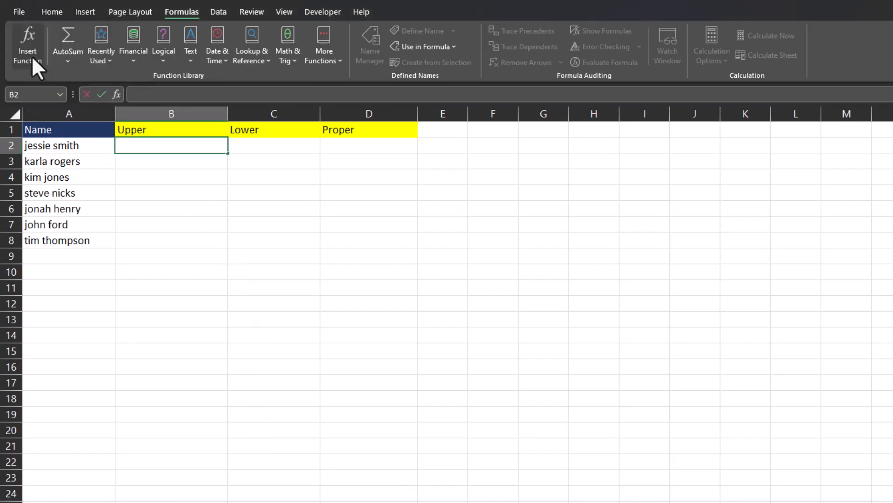
Search Insert Function for 'upper' to find the UPPER function for B2
click(27, 45)
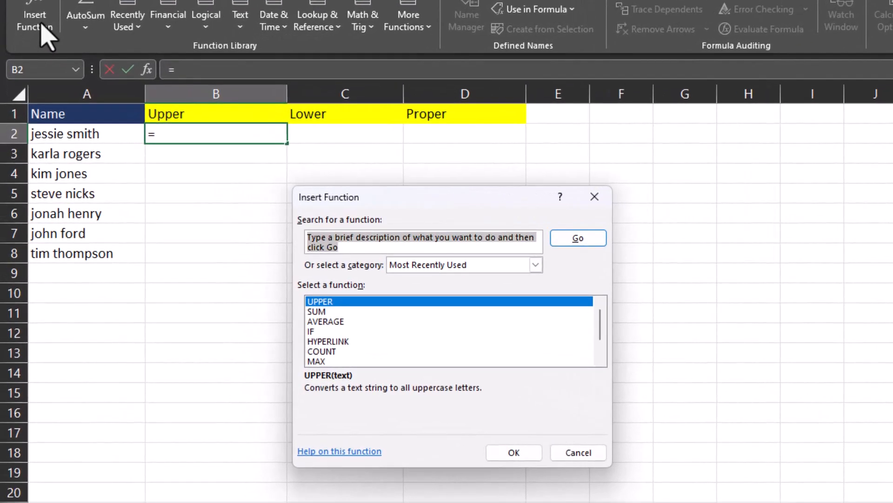
text(upper)
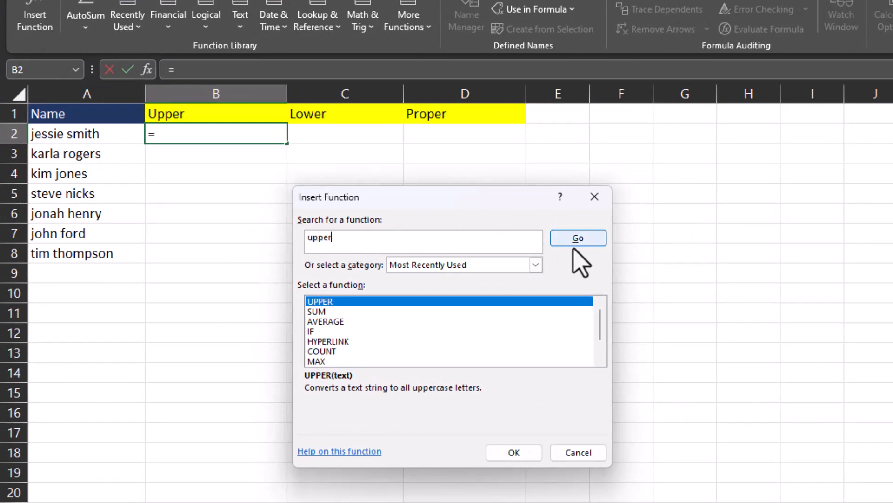
click(577, 237)
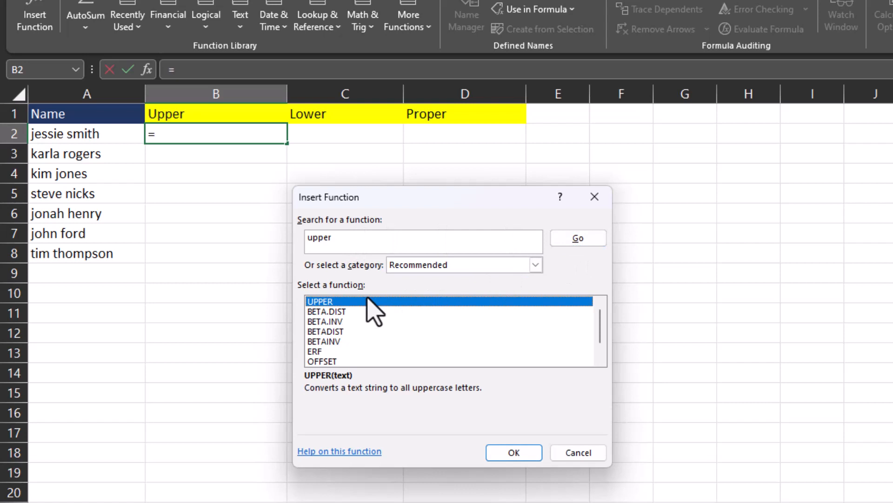
mouse_move(368, 313)
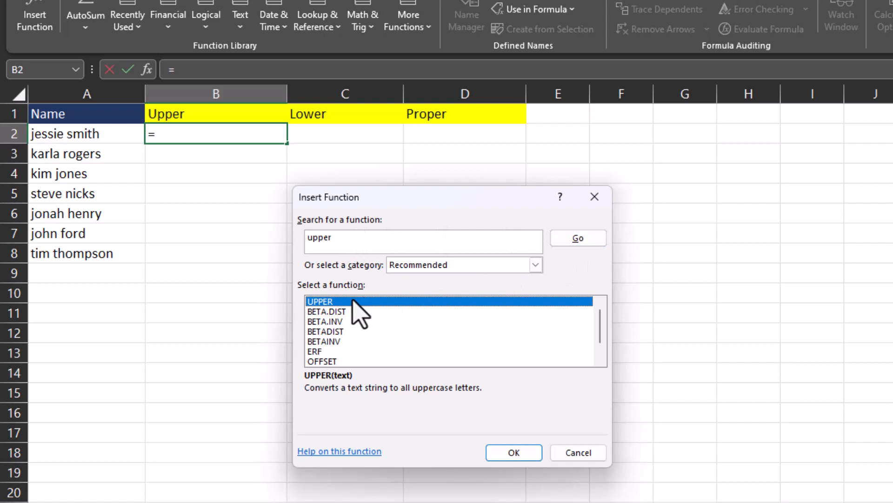
Enter an UPPER formula in B2 with A2:A8 as the Text argument
click(512, 451)
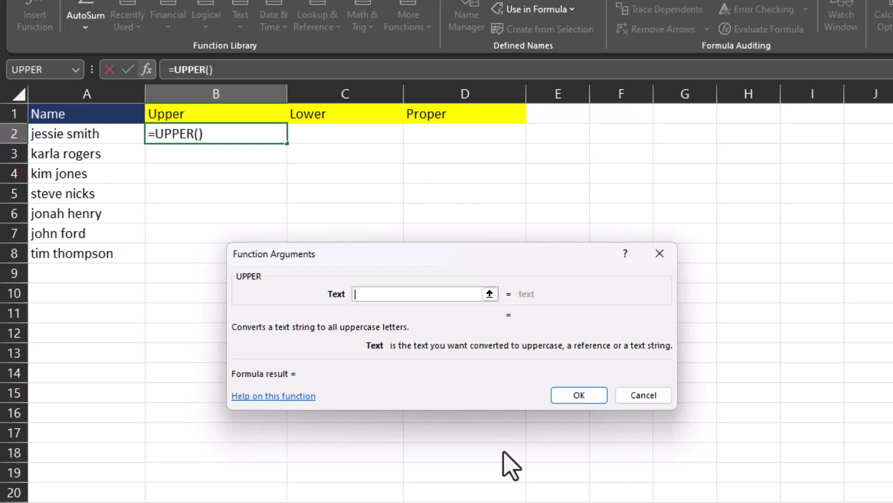
mouse_move(123, 134)
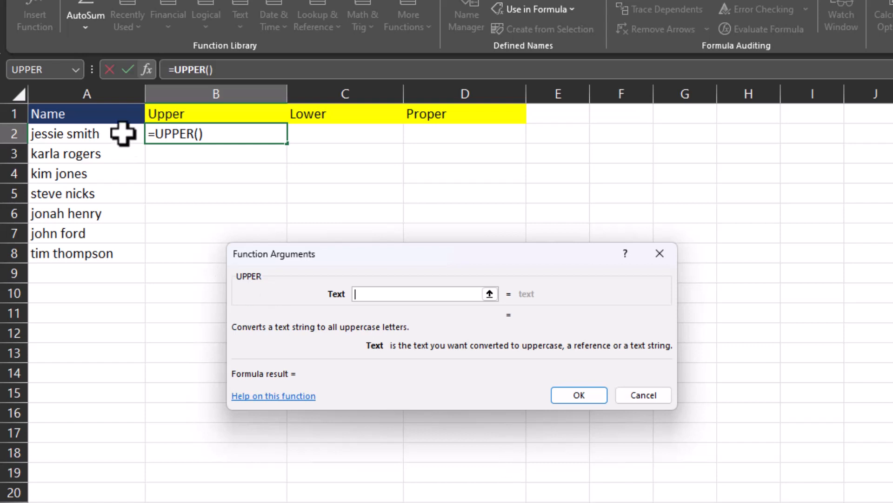
drag(86, 133, 86, 253)
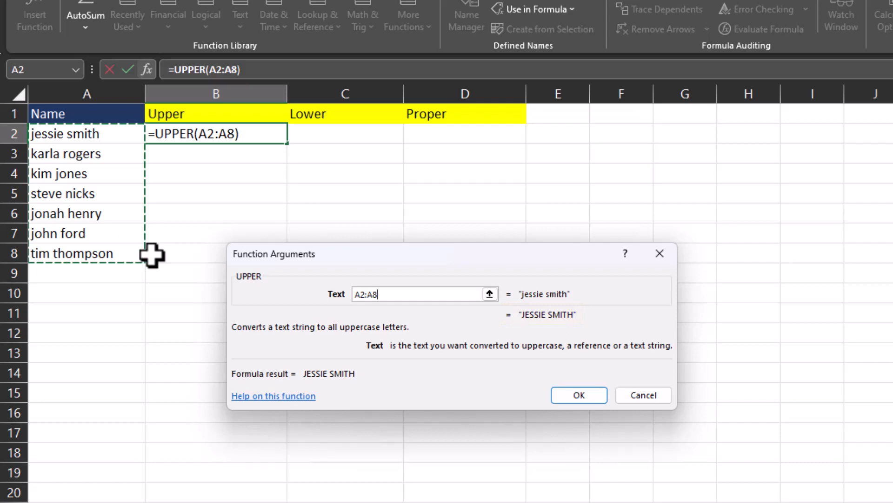
click(578, 394)
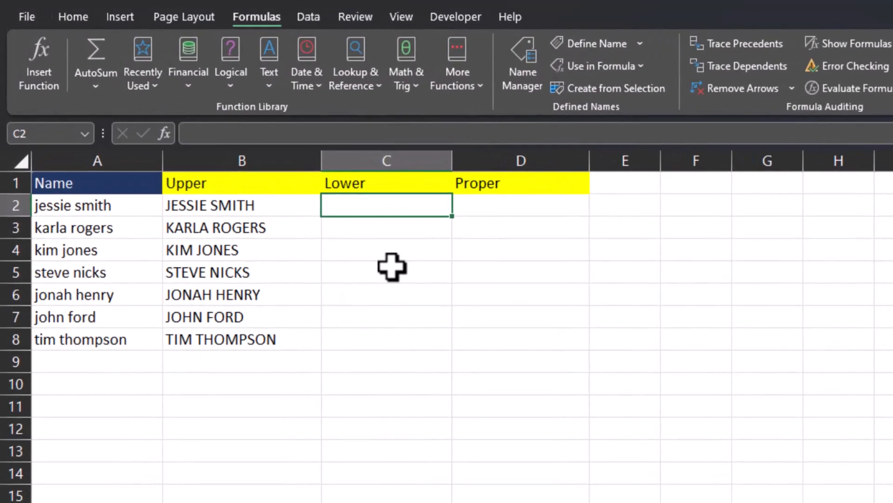
Begin a =LOWER formula in C2 for the lowercase names
text(=)
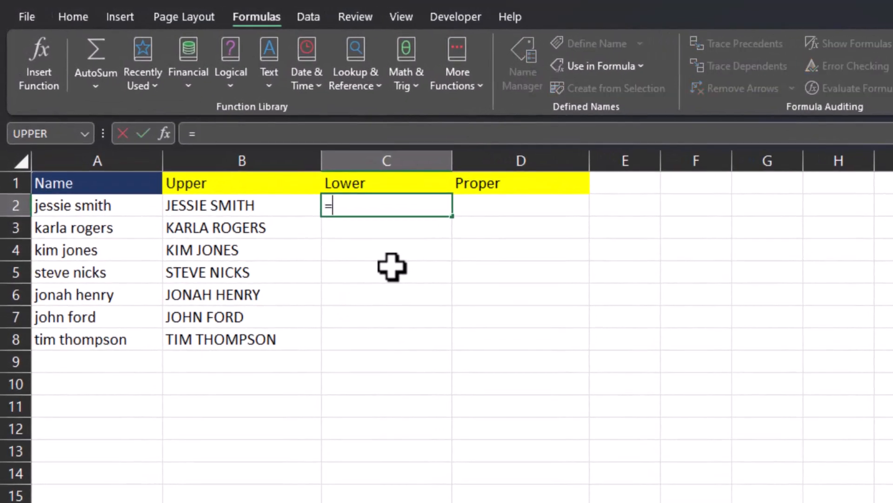
text(lower)
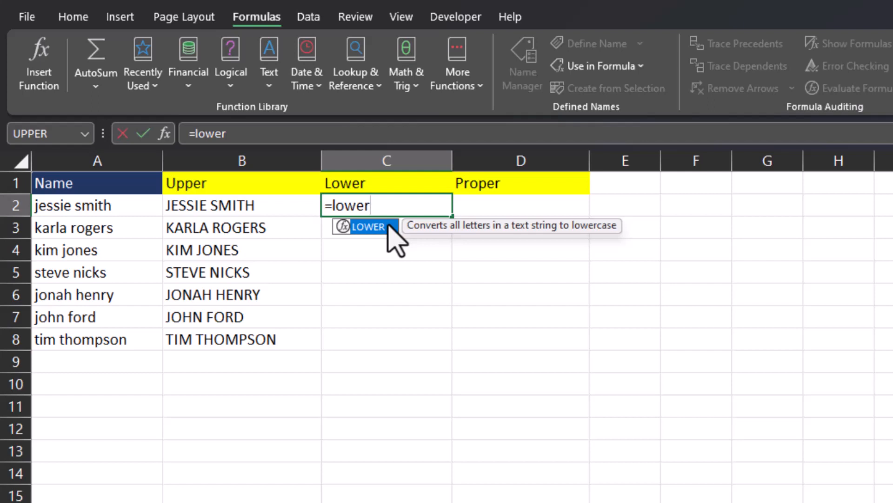
mouse_move(396, 241)
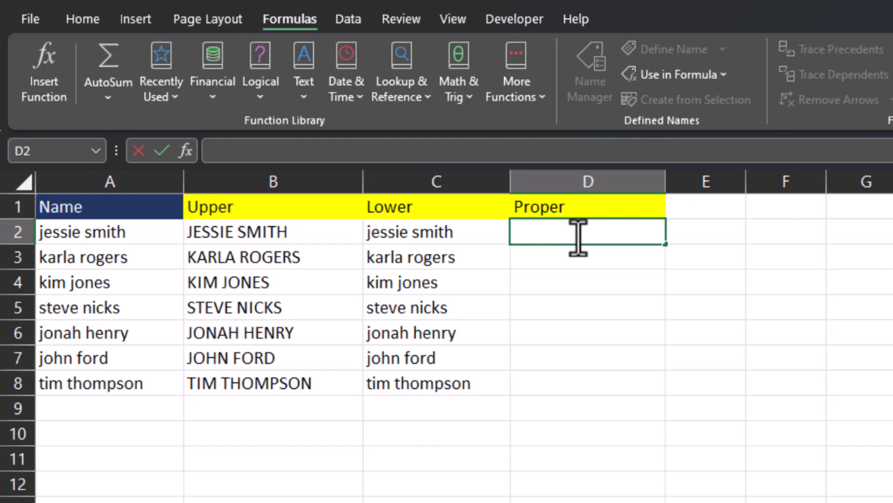
Enter a =PROPER formula in D2 over C2:C8 to capitalise each name
text(=pr)
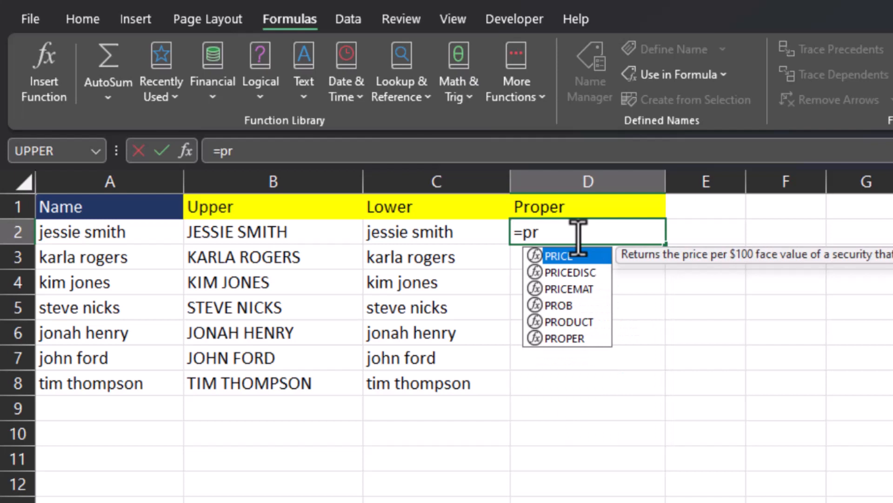
text(op)
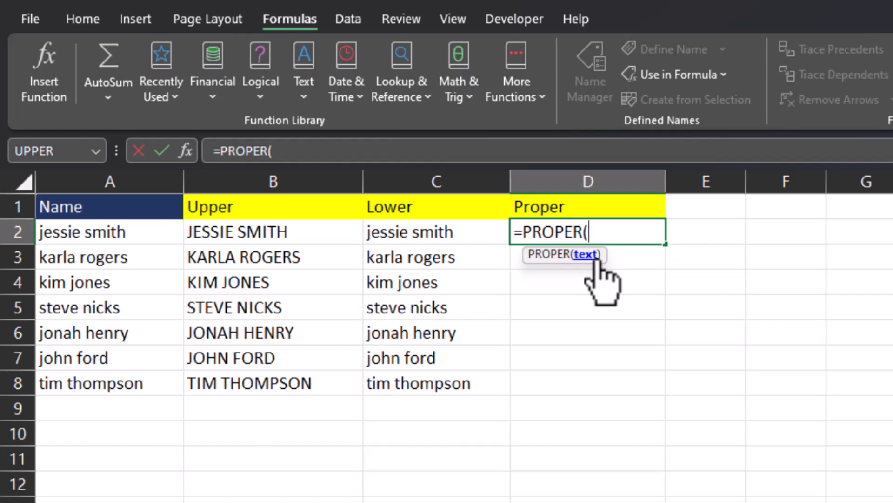
mouse_move(623, 293)
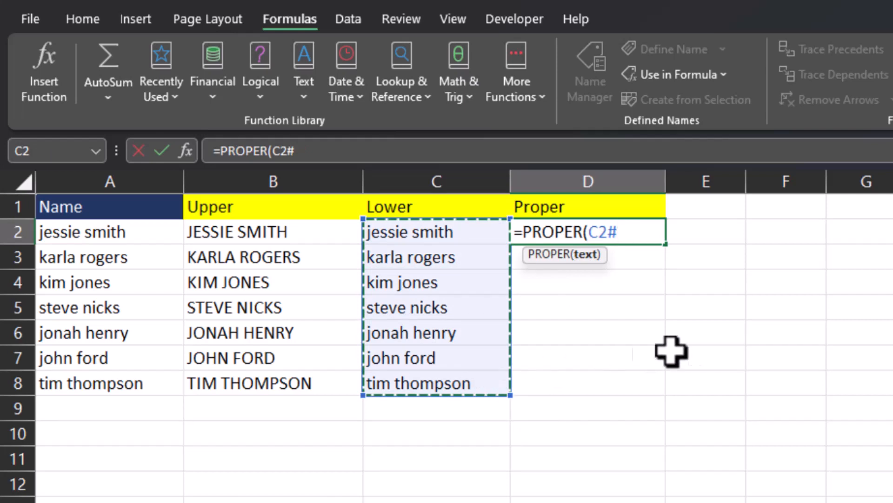
key(Enter)
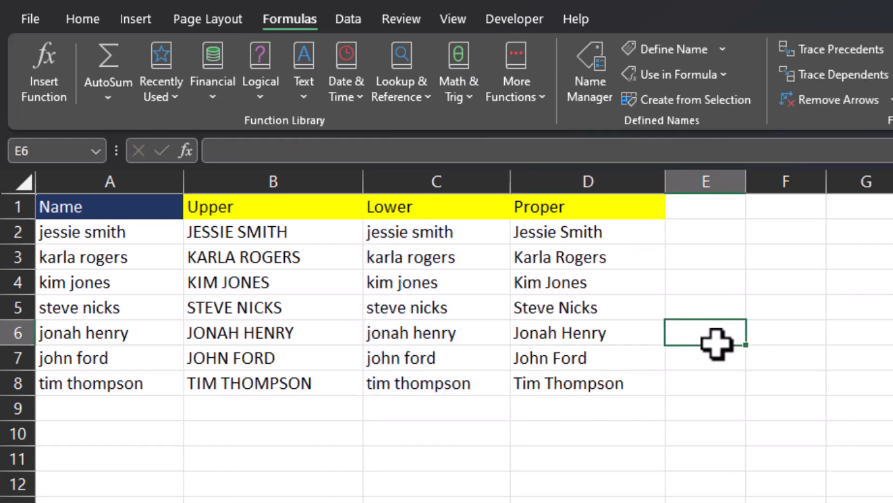